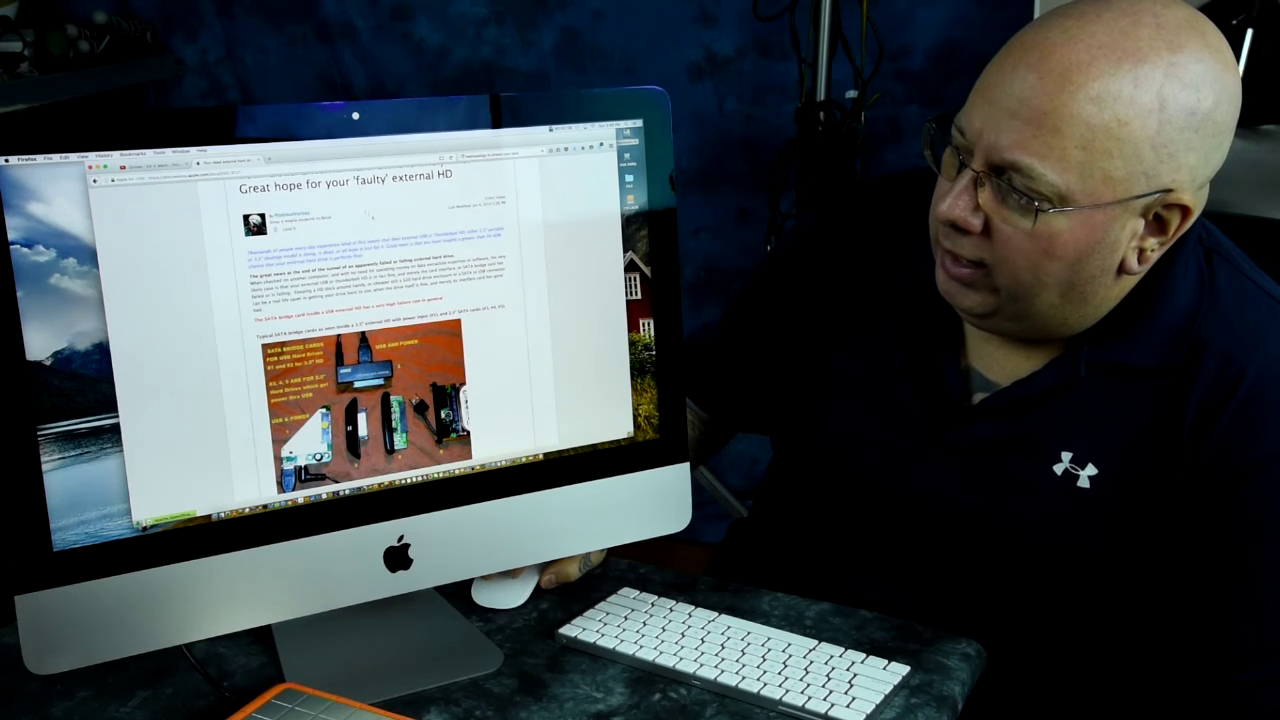
scroll(down, 3)
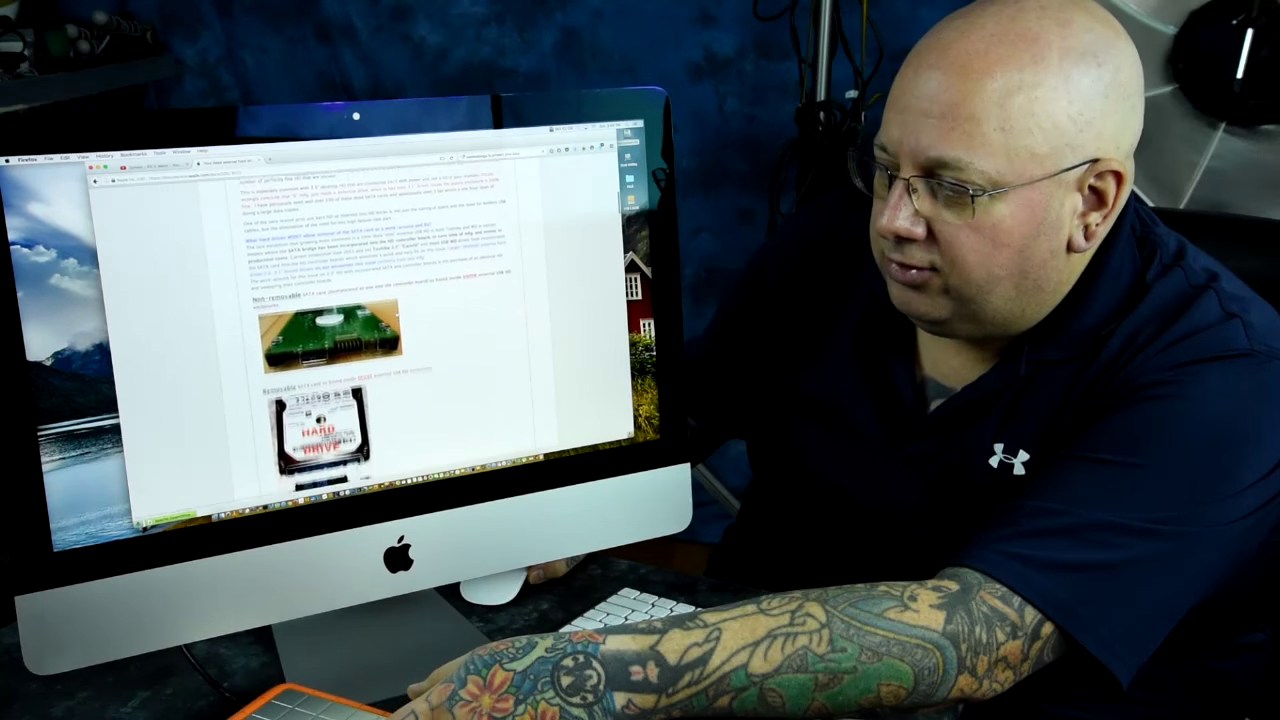
scroll(down, 3)
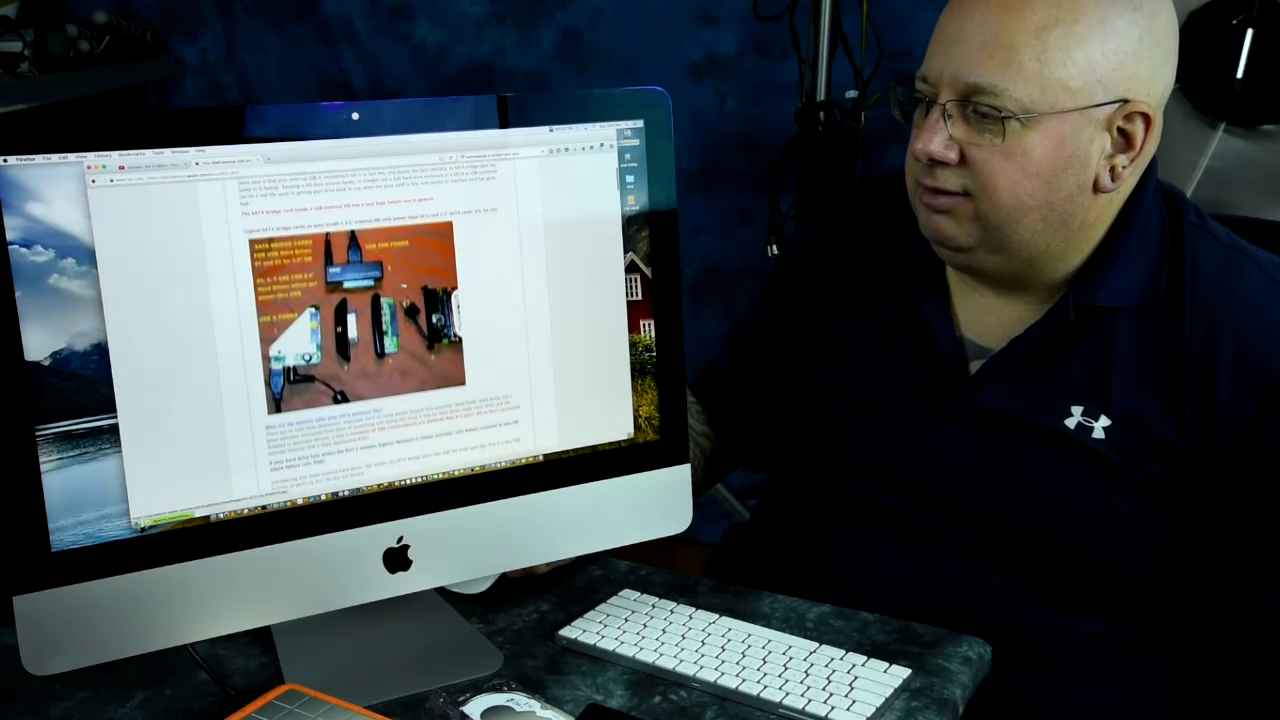
scroll(down, 3)
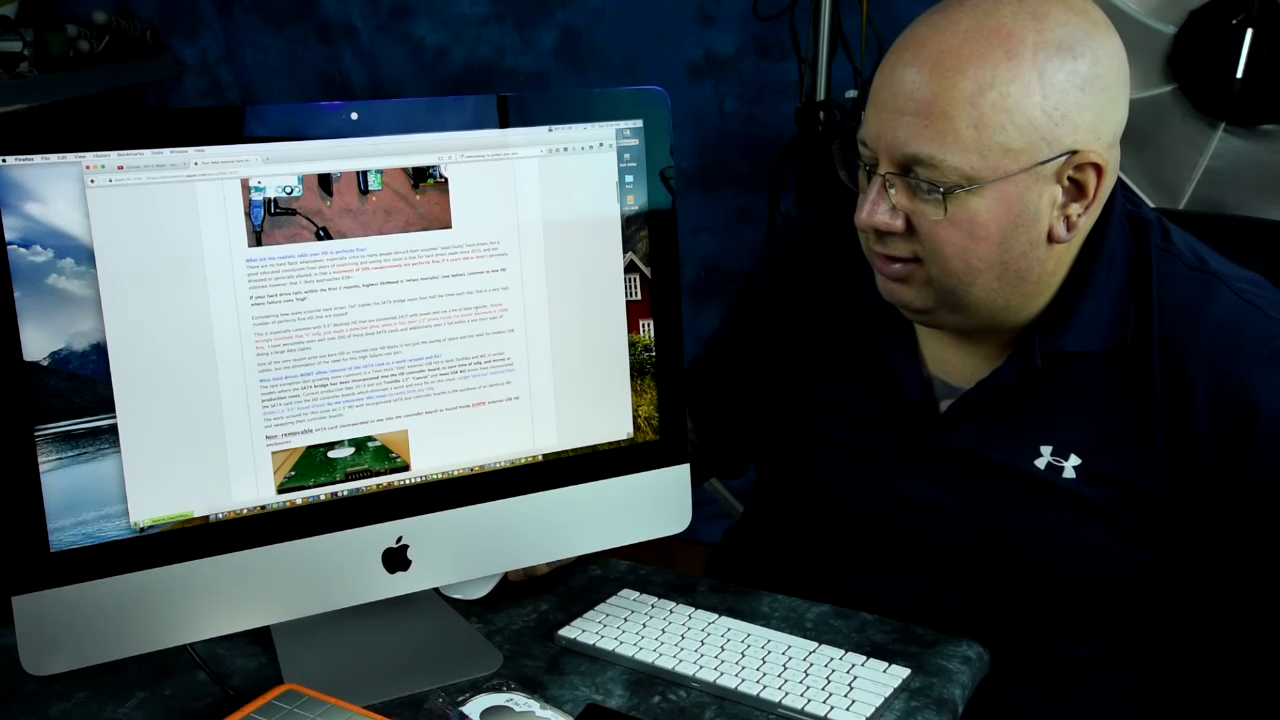